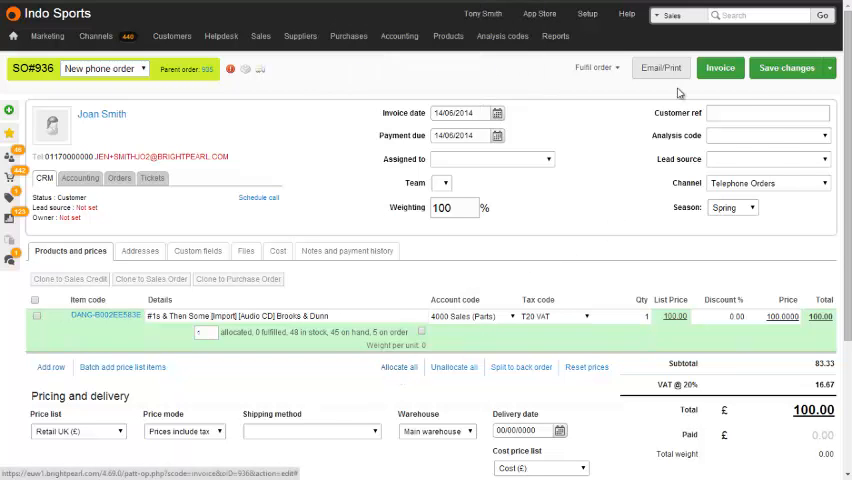
Step: Save SO#936 to allocate its CD item from stock
{"action": "left_click", "coordinate": [788, 67]}
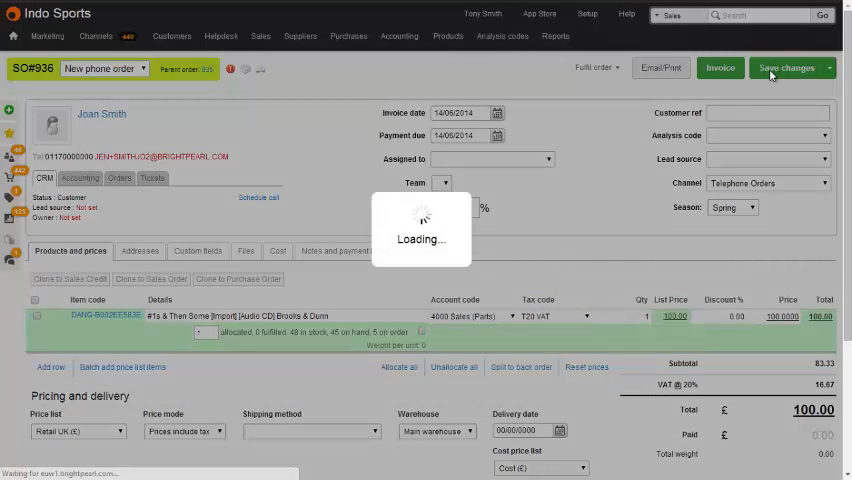
{"action": "left_click", "coordinate": [555, 37]}
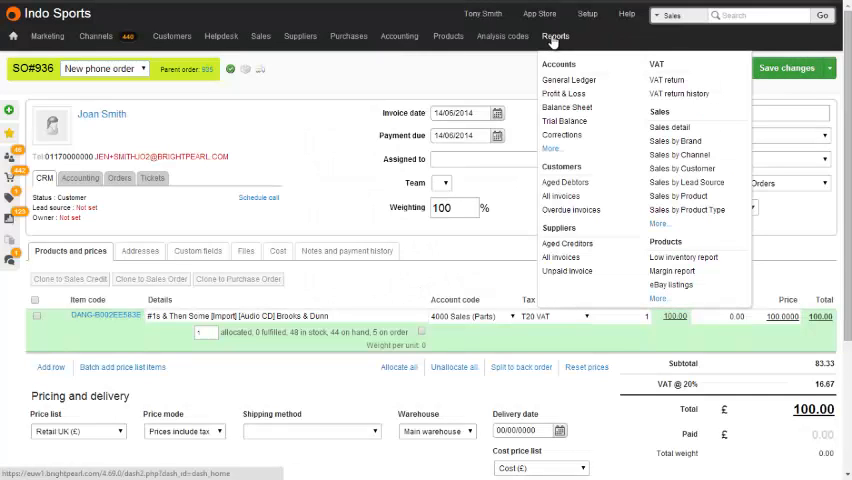
{"action": "left_click", "coordinate": [556, 36]}
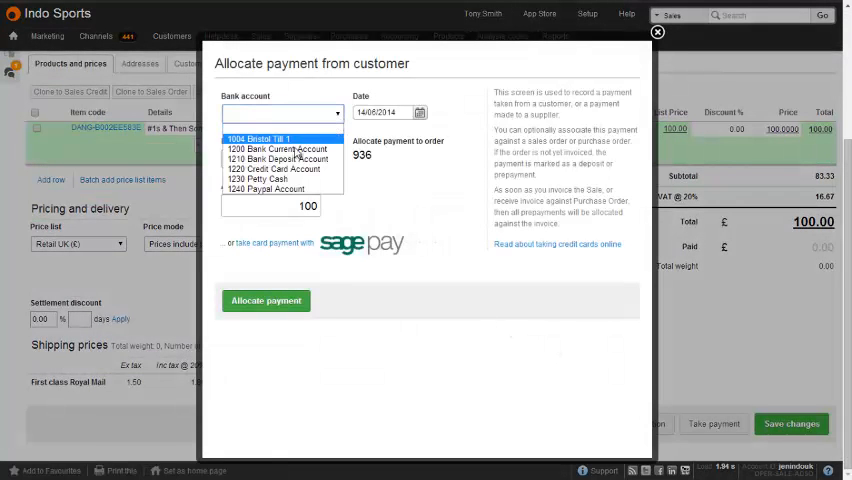
Step: Allocate the £100 payment for order 936 to 1200 Bank Current Account
{"action": "left_click", "coordinate": [278, 148]}
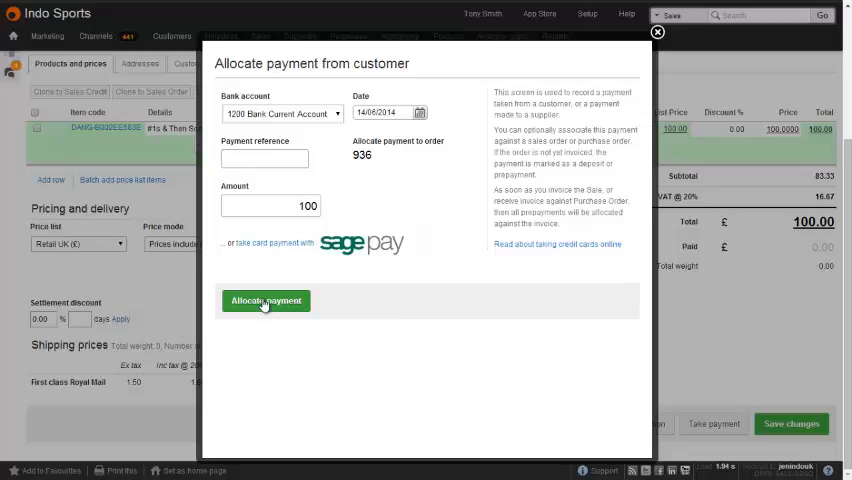
{"action": "left_click", "coordinate": [266, 300]}
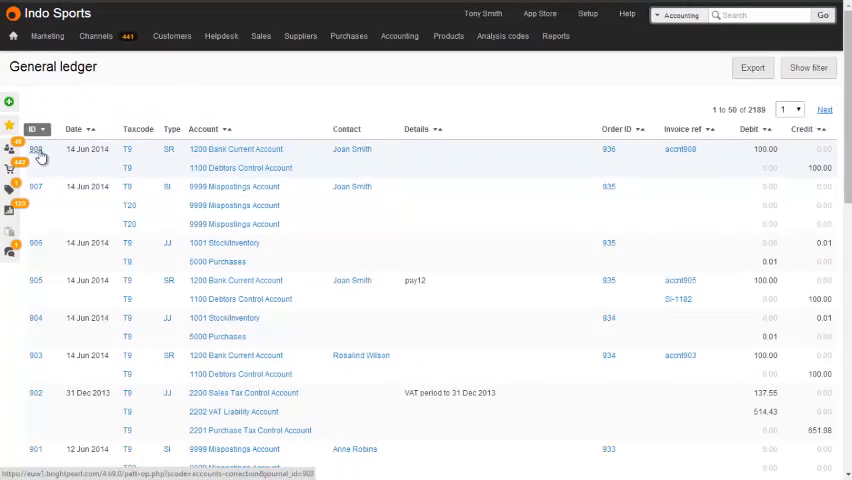
Step: Open payment journal 908 in the General Ledger
{"action": "left_click", "coordinate": [36, 149]}
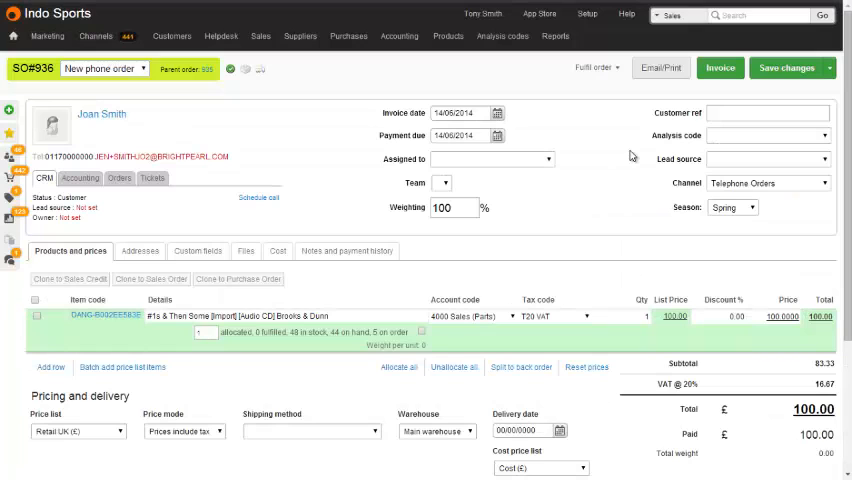
Step: Fulfil SO#936 and mark it shipped as GN#936/1
{"action": "left_click", "coordinate": [594, 67]}
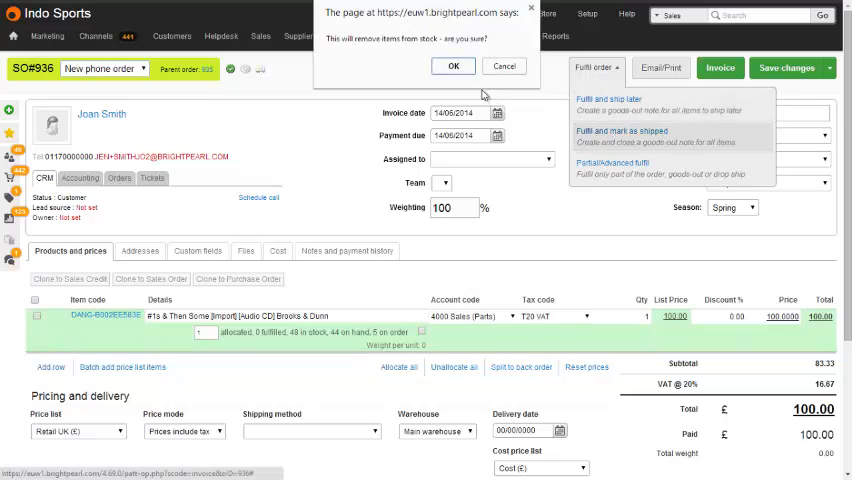
{"action": "left_click", "coordinate": [453, 65]}
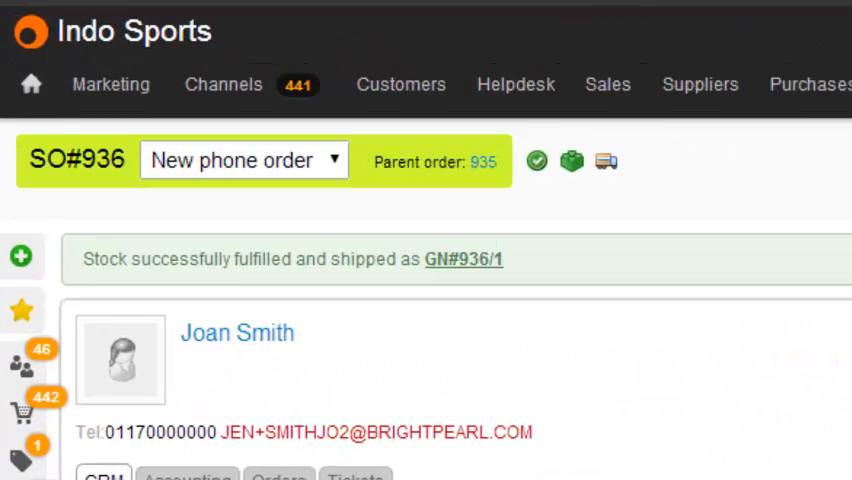
{"action": "left_click", "coordinate": [556, 36]}
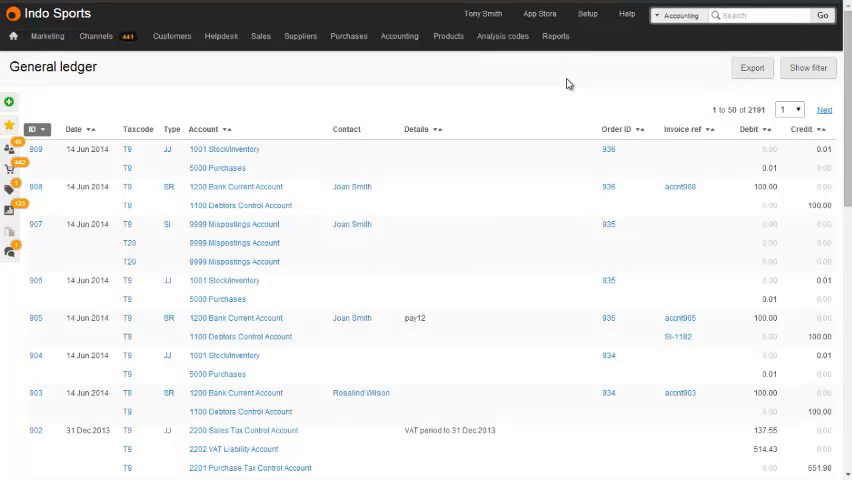
{"action": "mouse_move", "coordinate": [551, 84]}
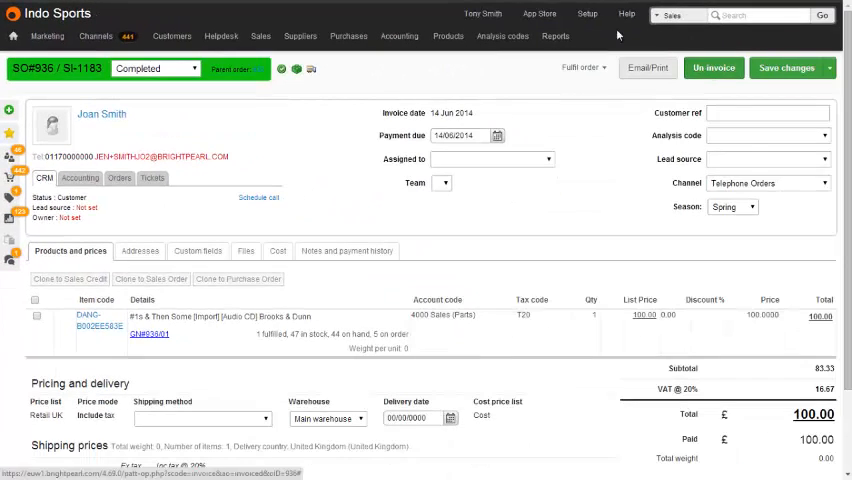
Step: Open sales invoice journal 910 for SI-1183 in the General Ledger
{"action": "left_click", "coordinate": [582, 67]}
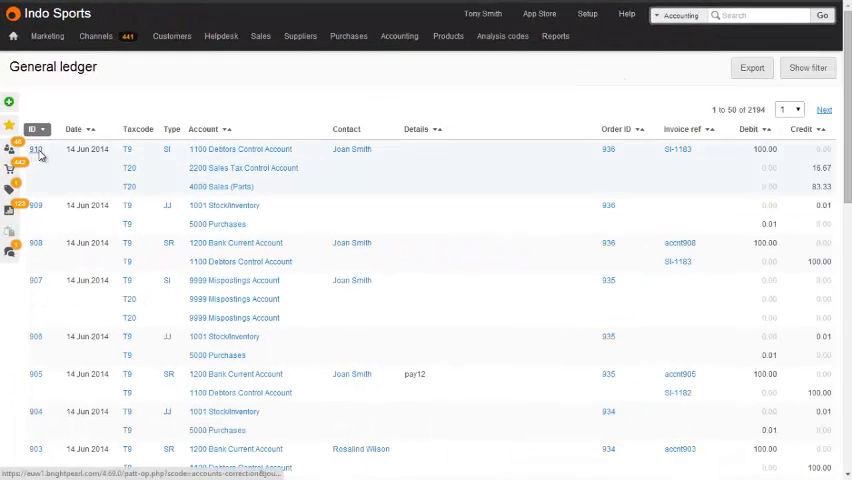
{"action": "left_click", "coordinate": [36, 149]}
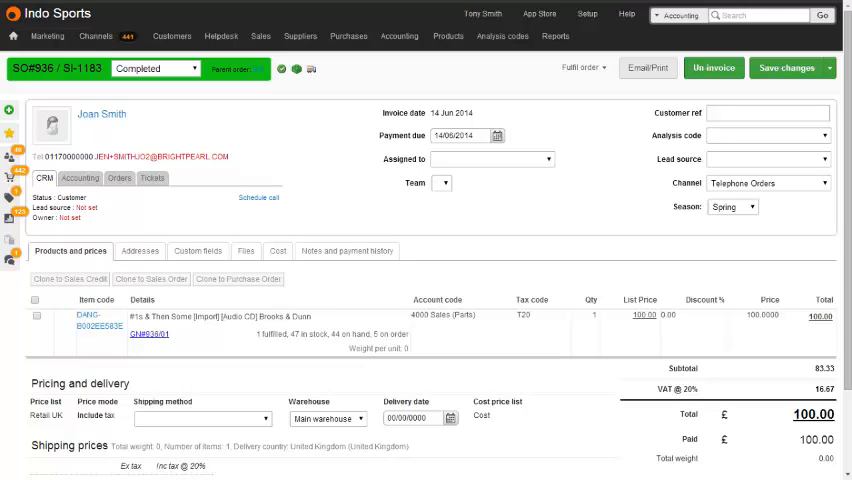
Step: Enter 936 in the top search box
{"action": "type", "text": "936"}
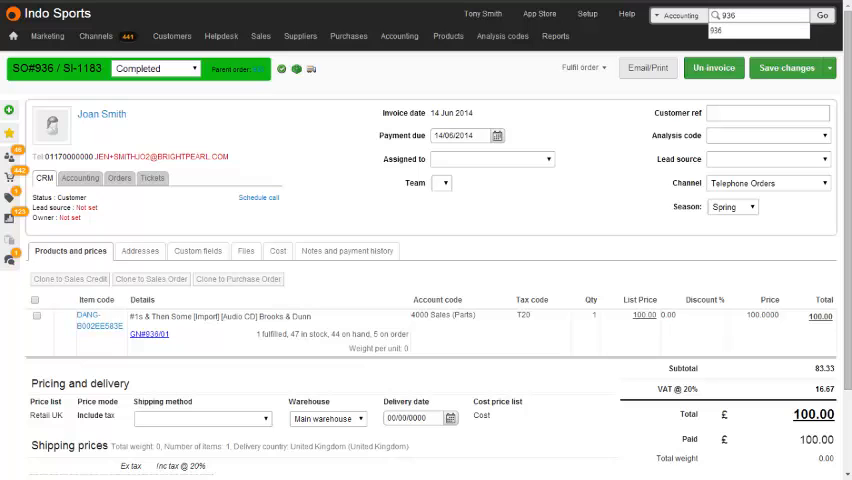